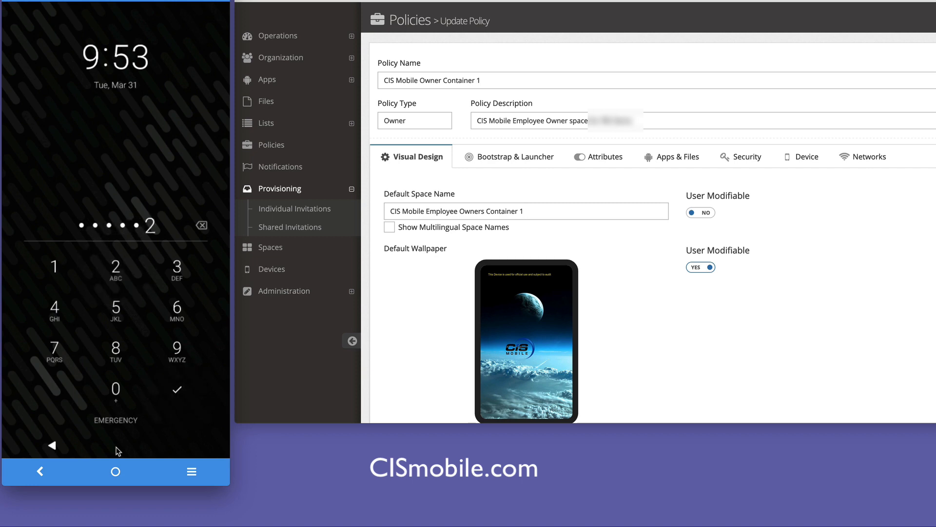
- Confirm the entered PIN so the phone unlocks to its home screen
click(177, 390)
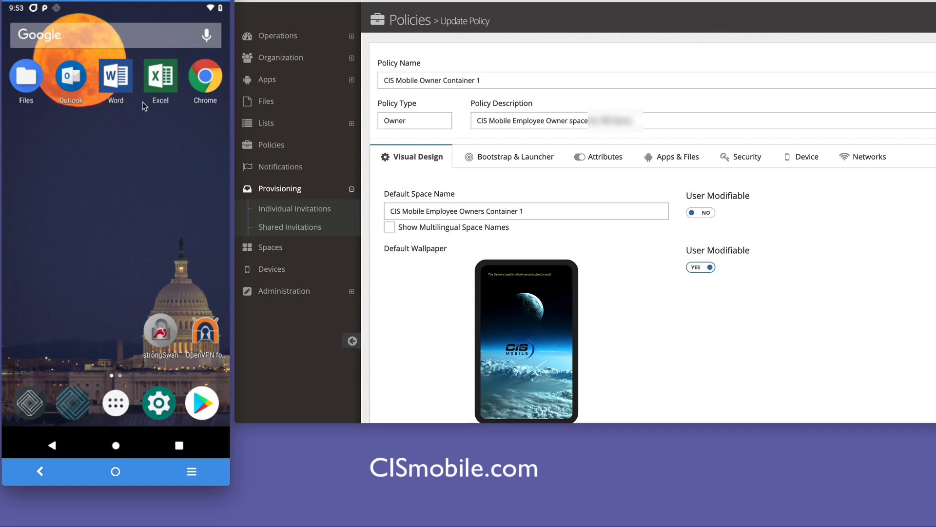
click(204, 76)
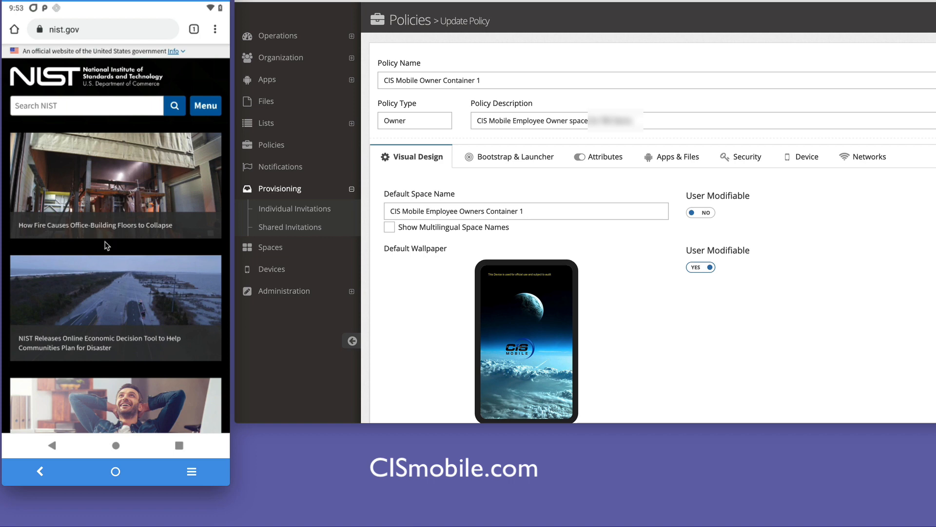
click(115, 445)
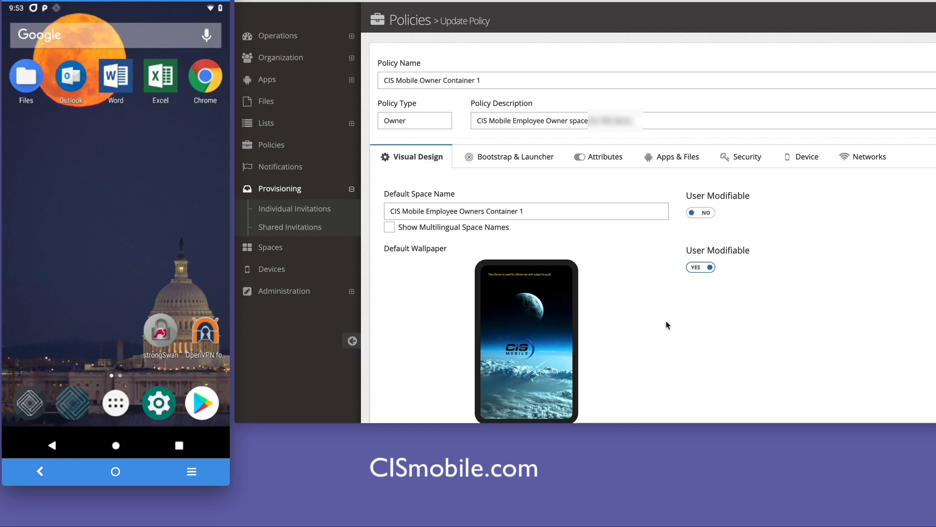
mouse_move(668, 199)
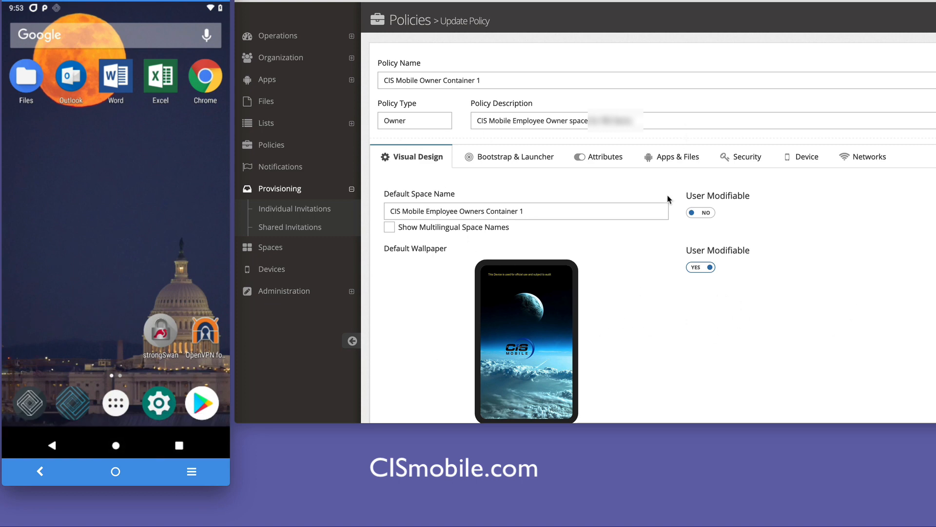
mouse_move(549, 346)
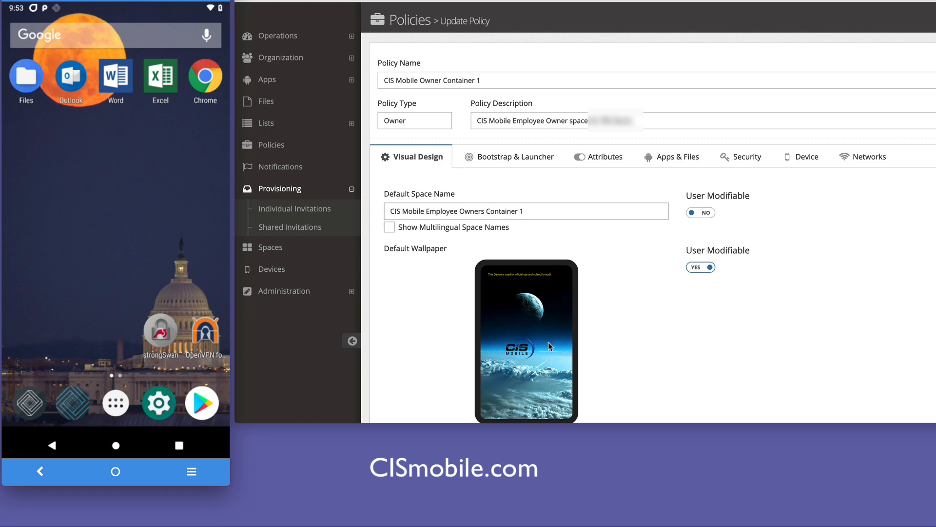
mouse_move(584, 265)
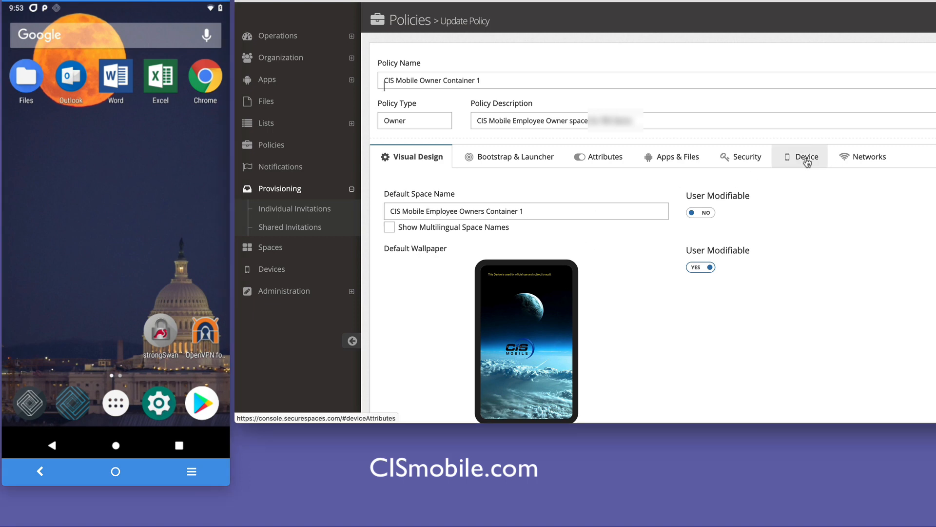
- Show the owner policy's Device settings and scroll to Secure Mode Policy and the CIS Admin Fence geofence
click(806, 156)
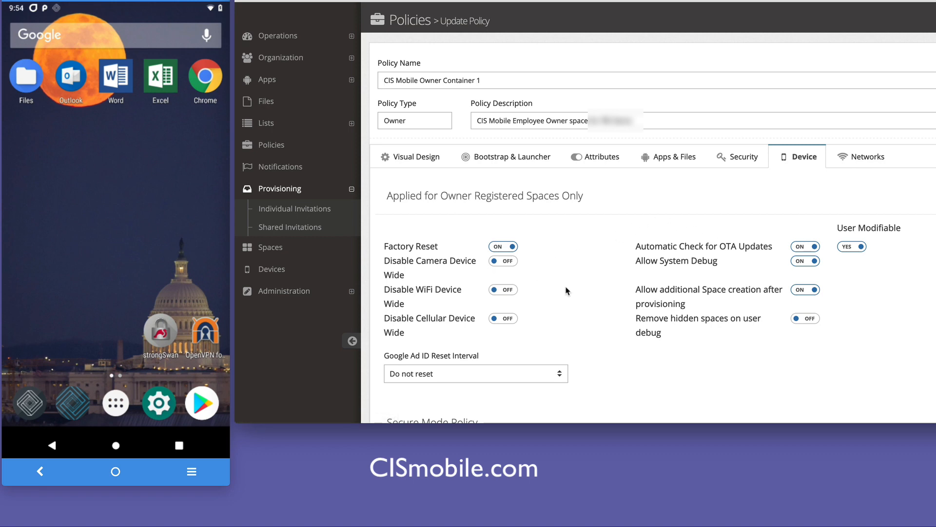
mouse_move(571, 305)
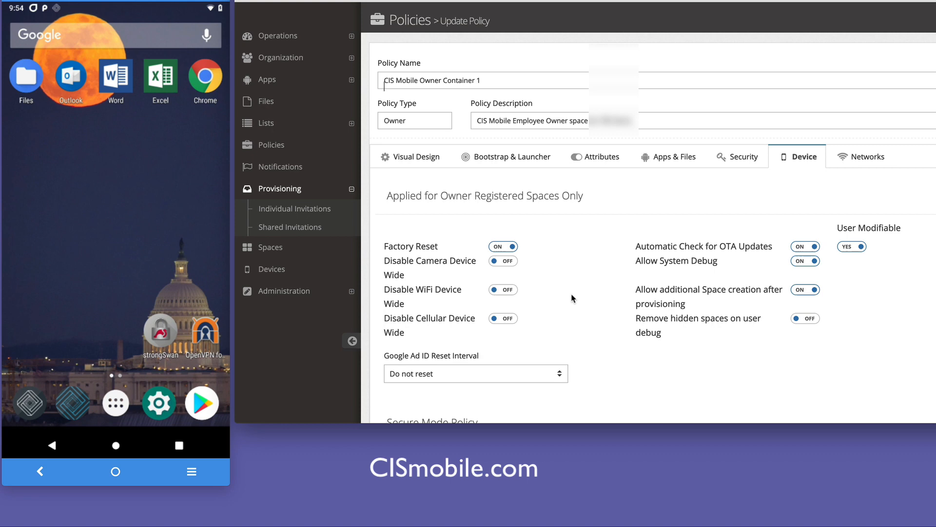
scroll(down, 3)
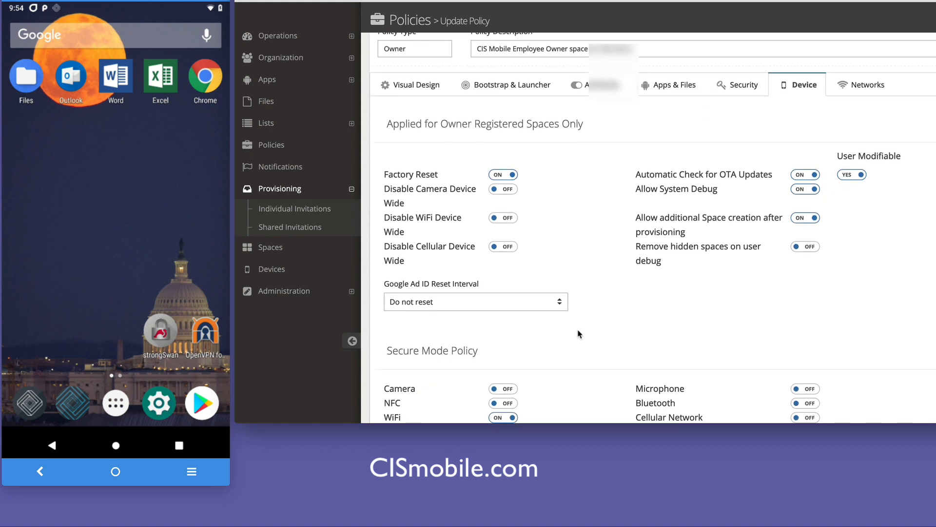
scroll(down, 3)
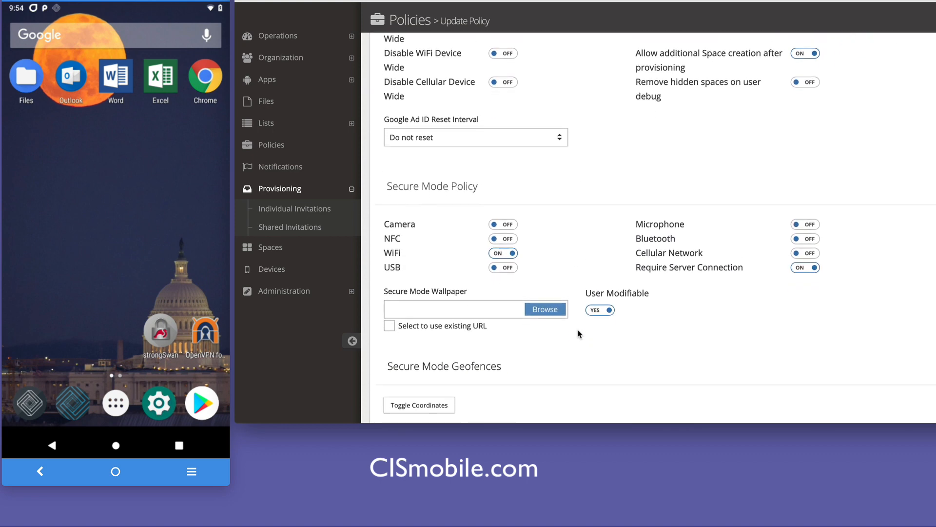
scroll(down, 3)
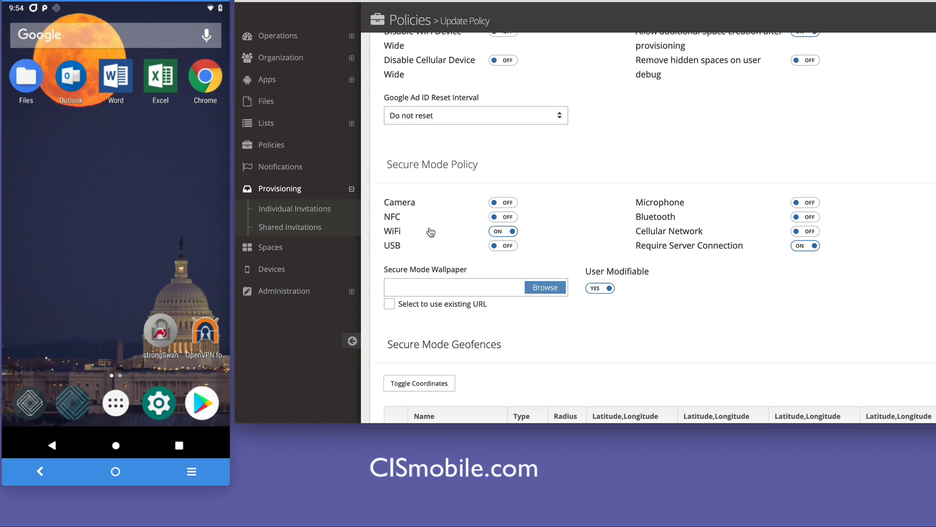
scroll(down, 3)
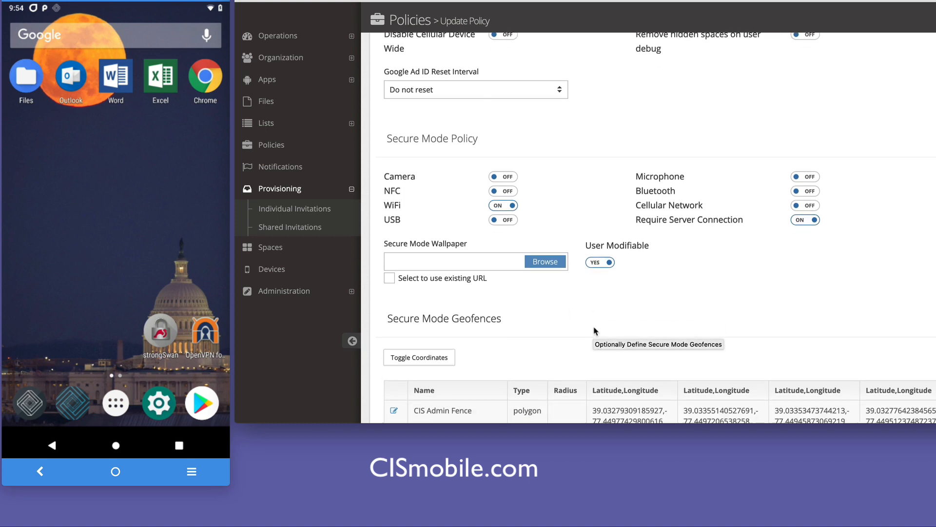
click(395, 411)
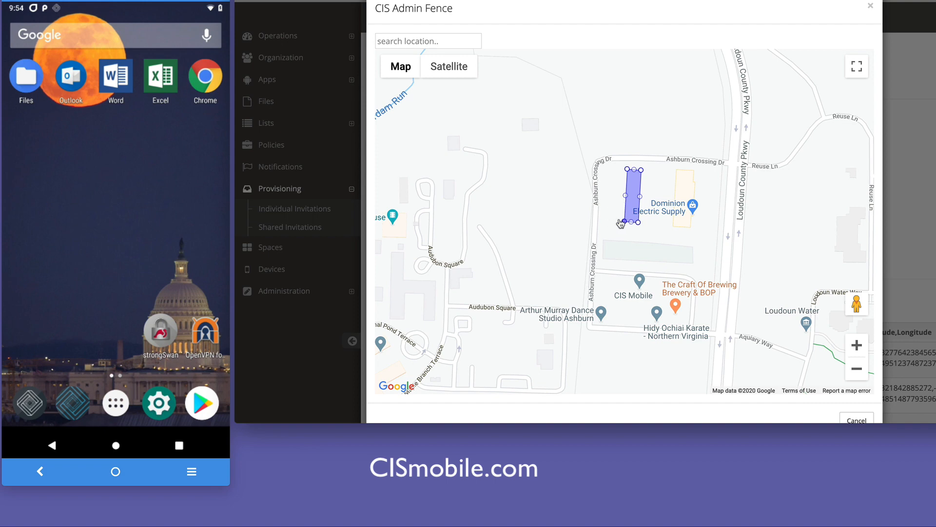
drag(608, 168, 627, 172)
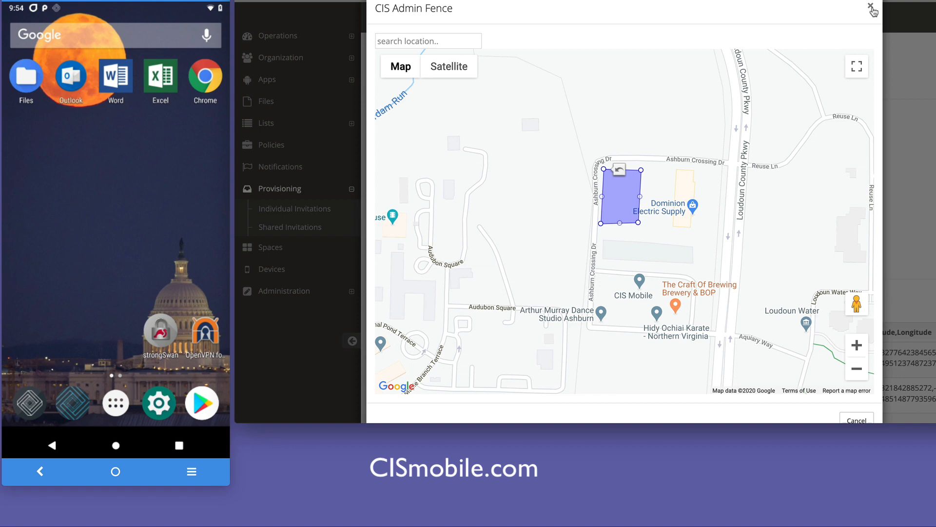
click(872, 11)
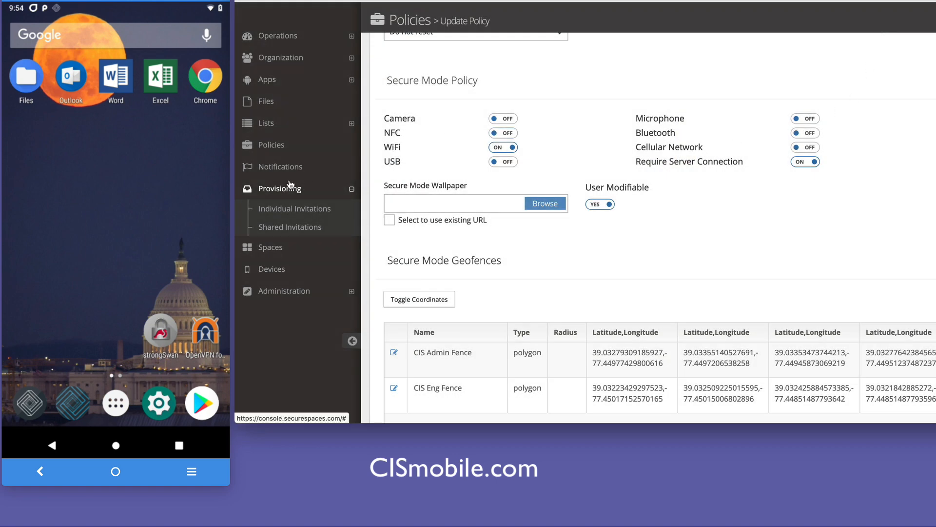
- From Individual Invitations, show the QR code for the checked one-time invitation via Actions
click(293, 209)
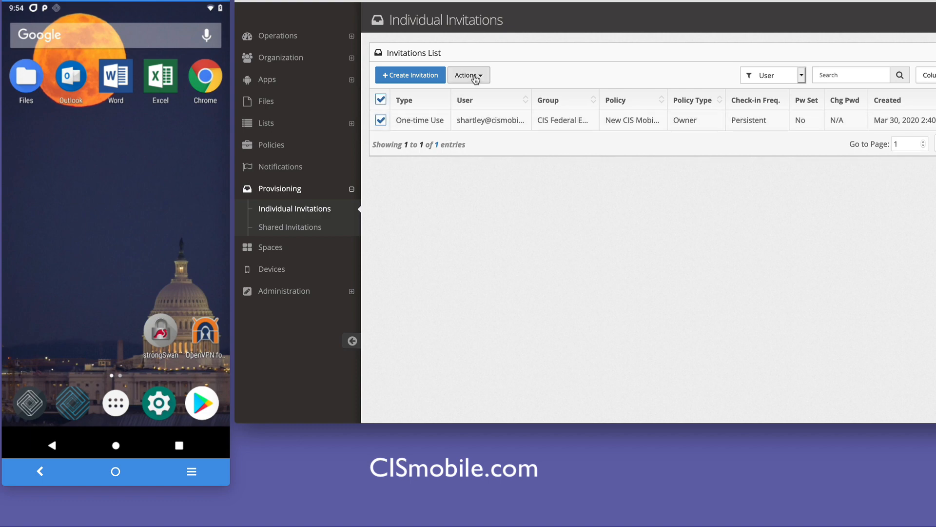
click(468, 75)
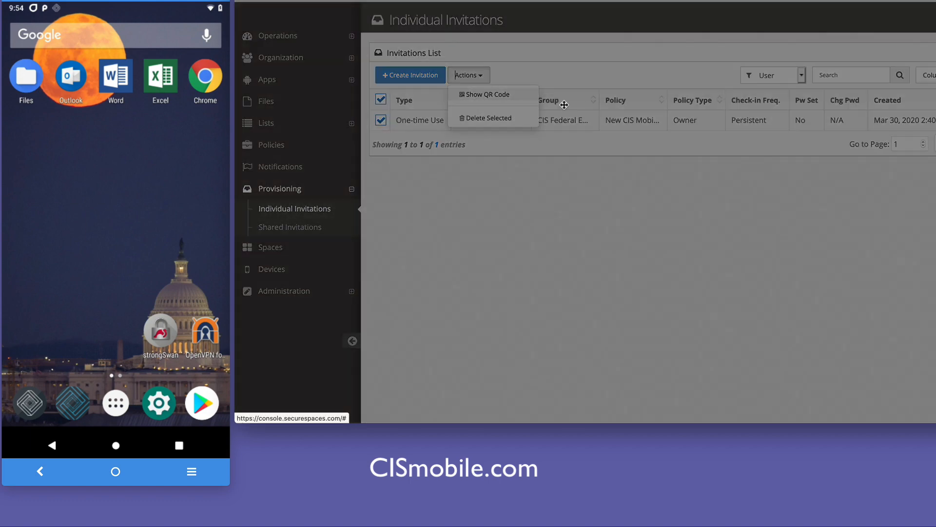
click(487, 95)
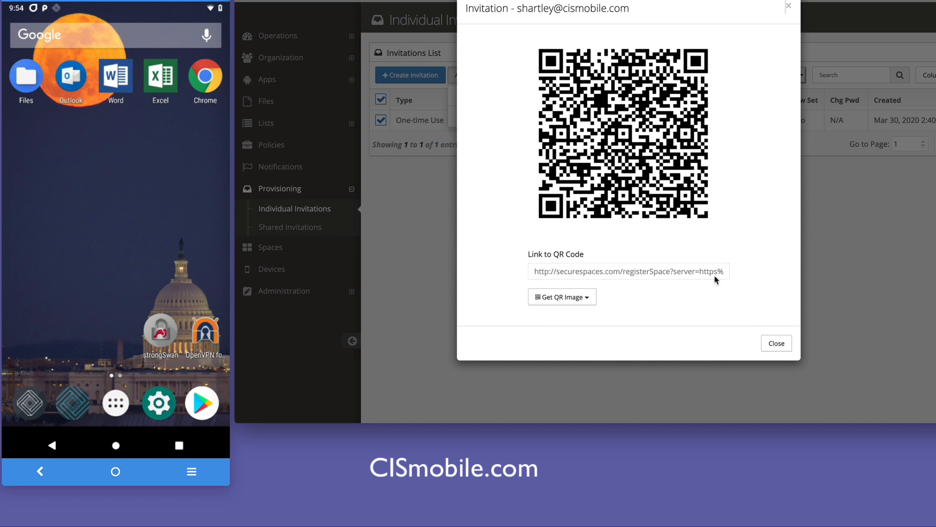